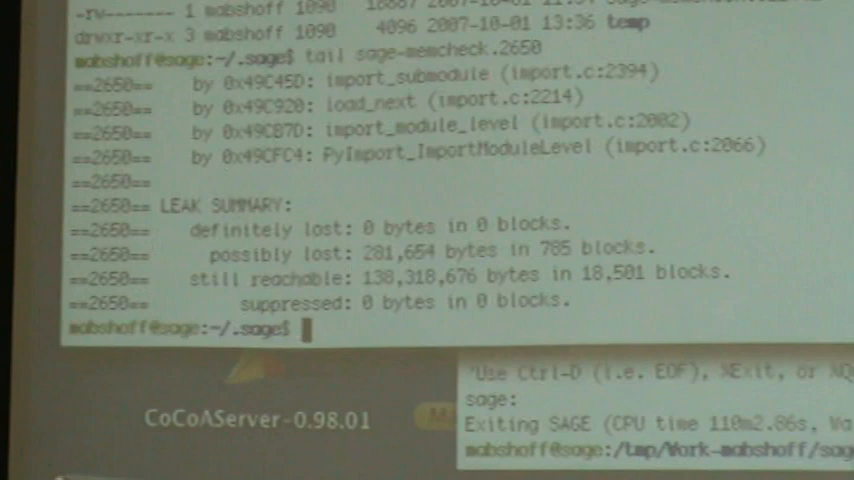
text(tail sage-memcheck.3112)
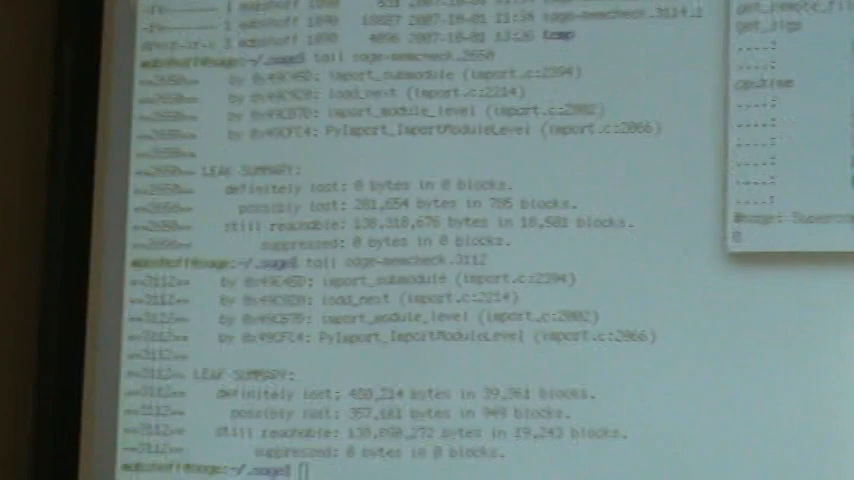
scroll(down, 3)
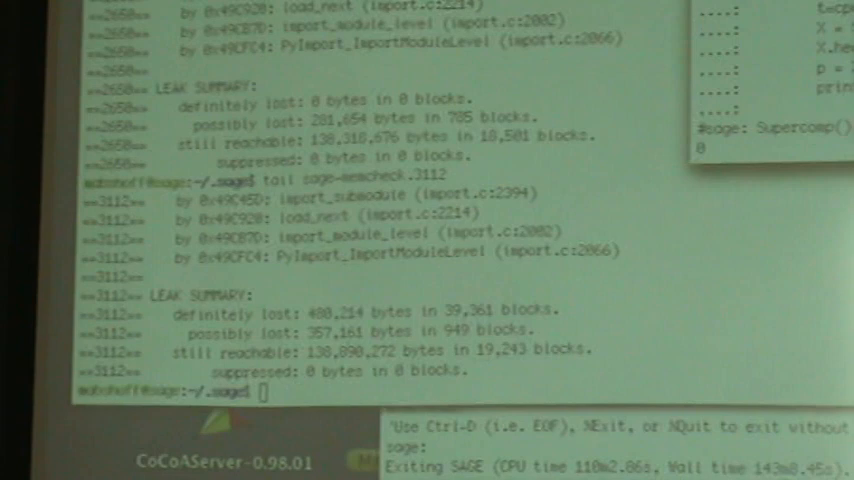
mouse_move(612, 232)
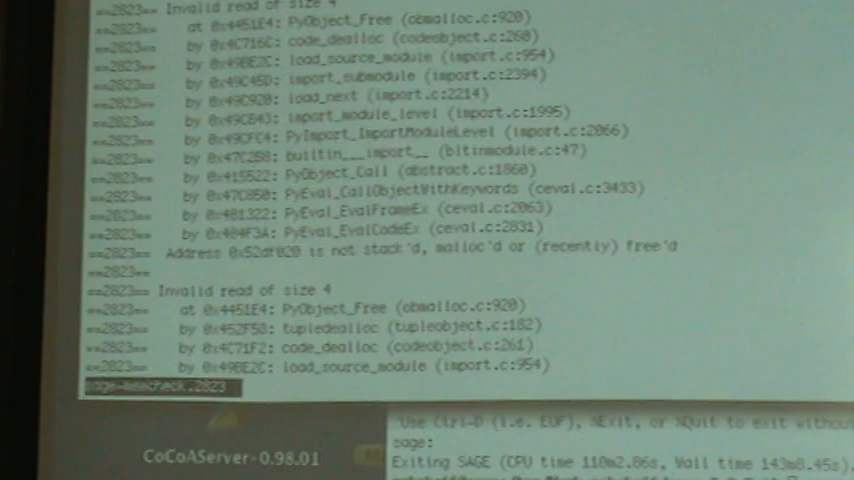
scroll(down, 3)
text(/)
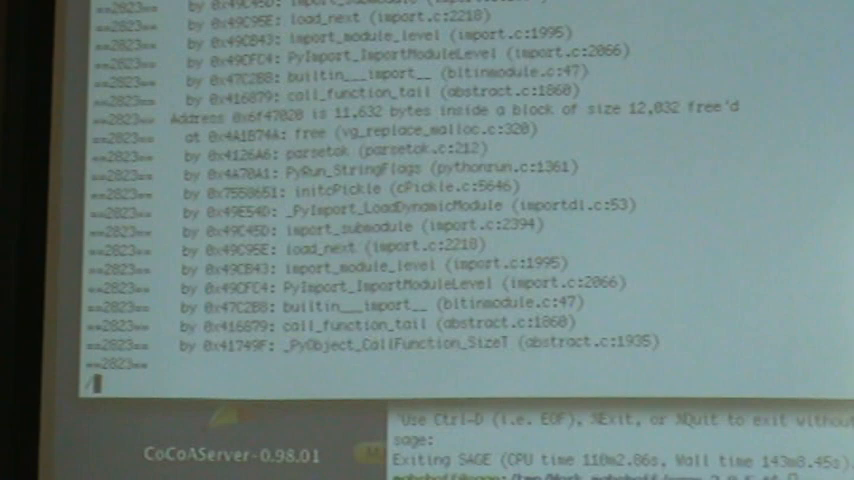
scroll(down, 3)
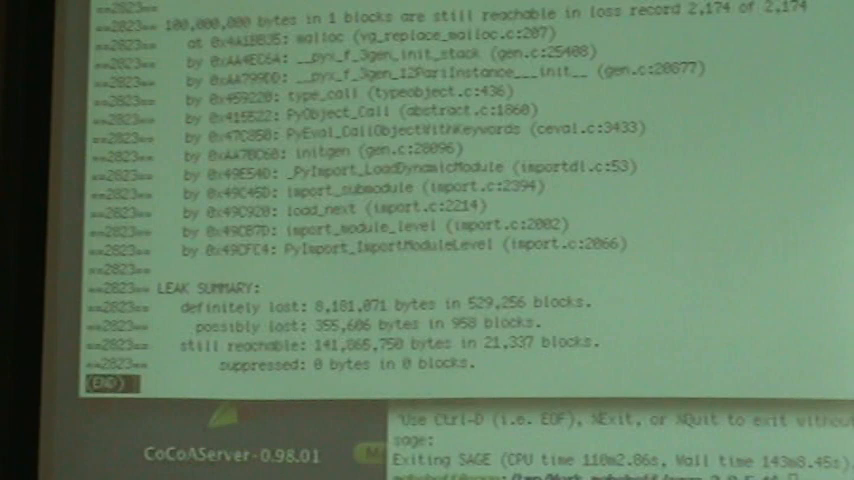